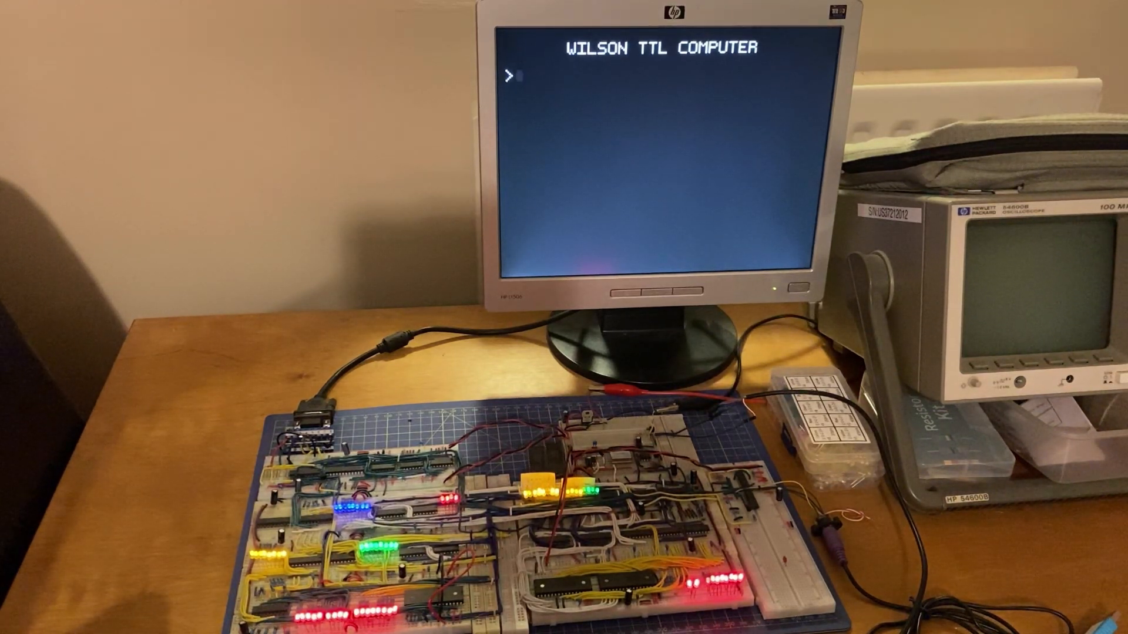
pyautogui.write('HELLO')
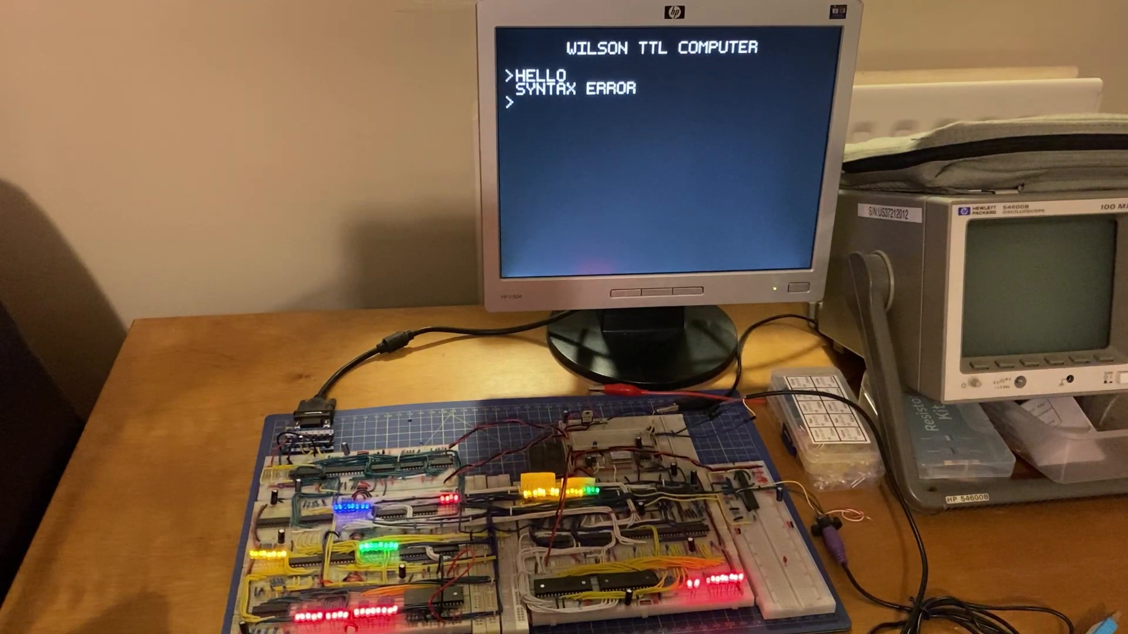
pyautogui.write('I CAN TYPE TO THE END OF THE LINE')
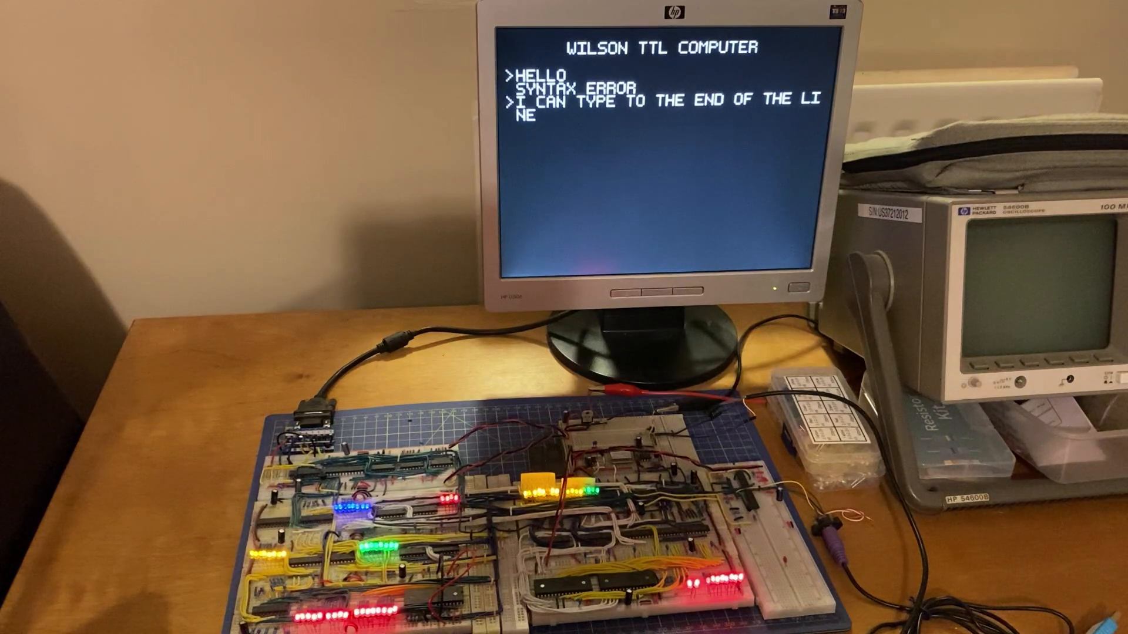
pyautogui.write('JDJDJD')
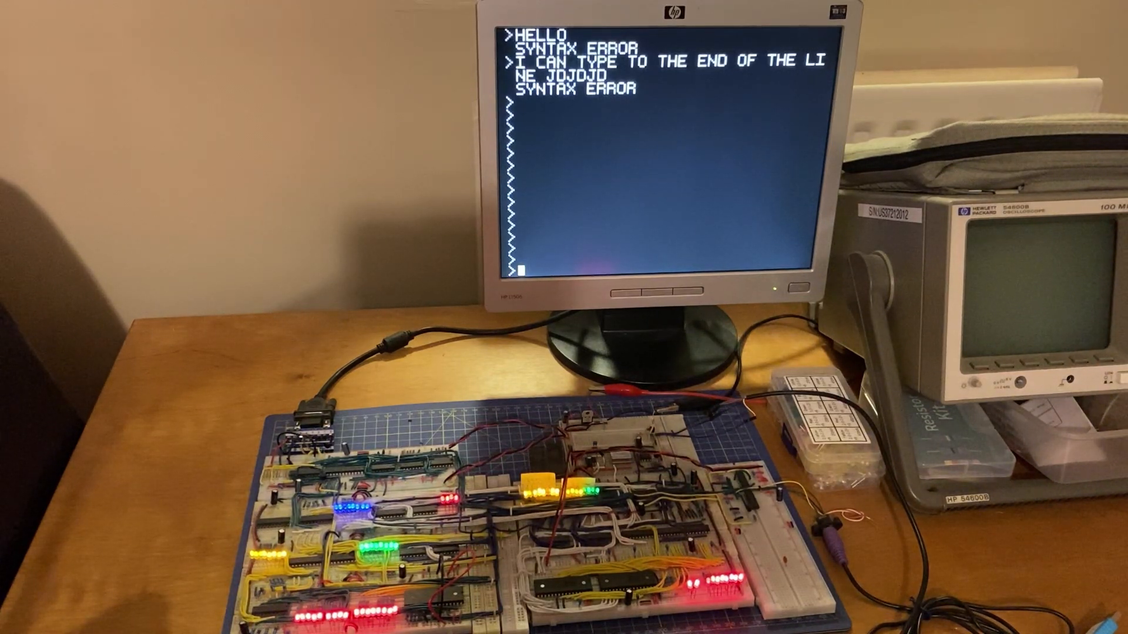
pyautogui.write('CLR')
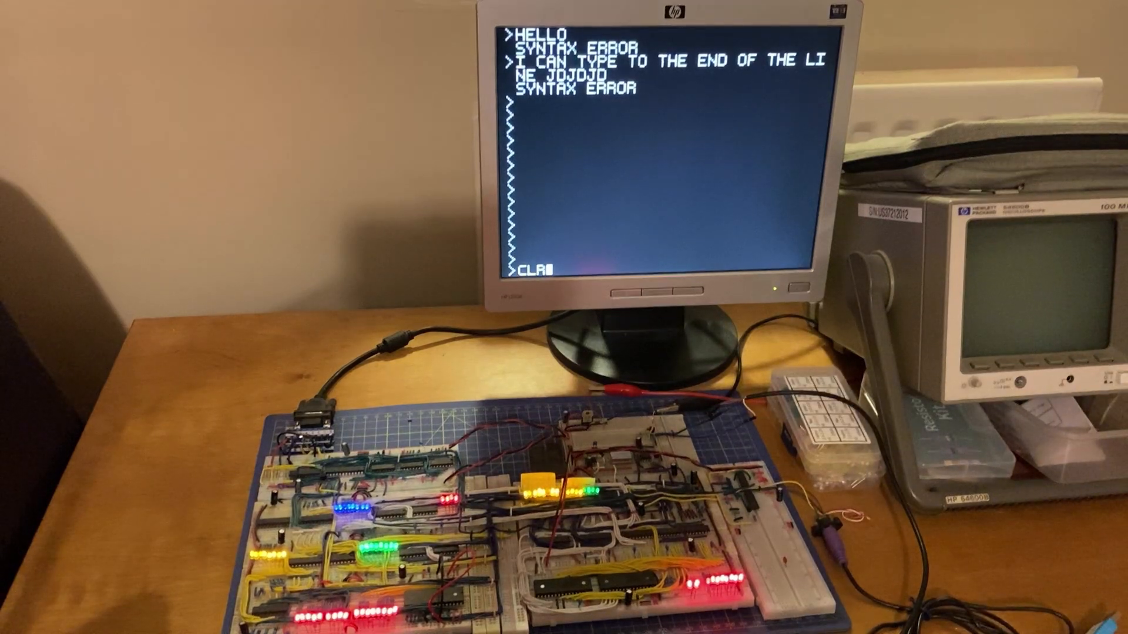